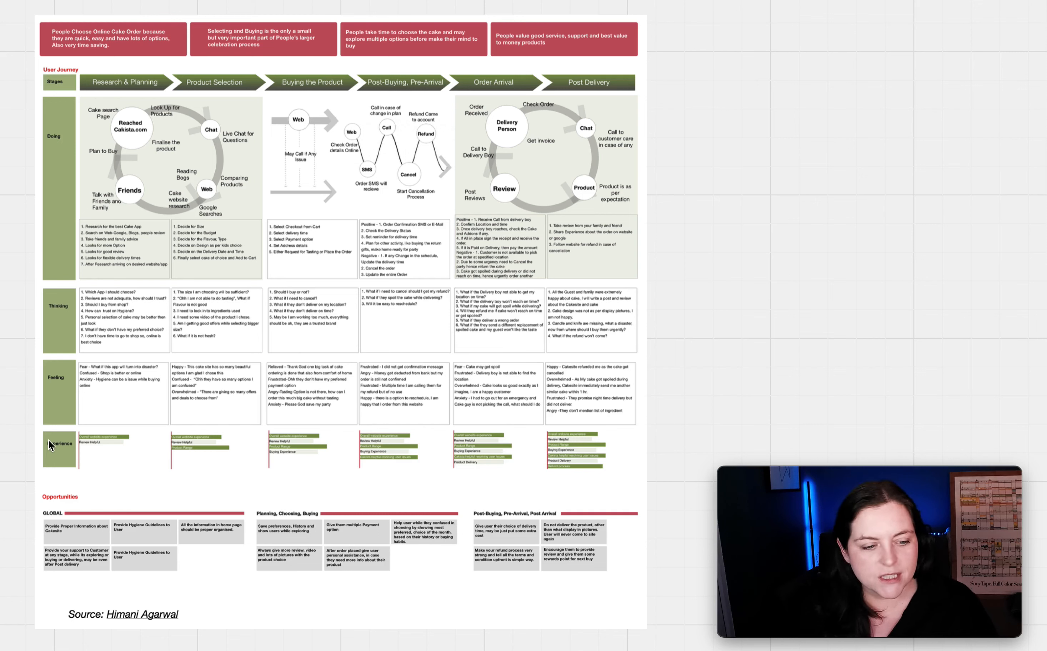
mouse_move(63, 462)
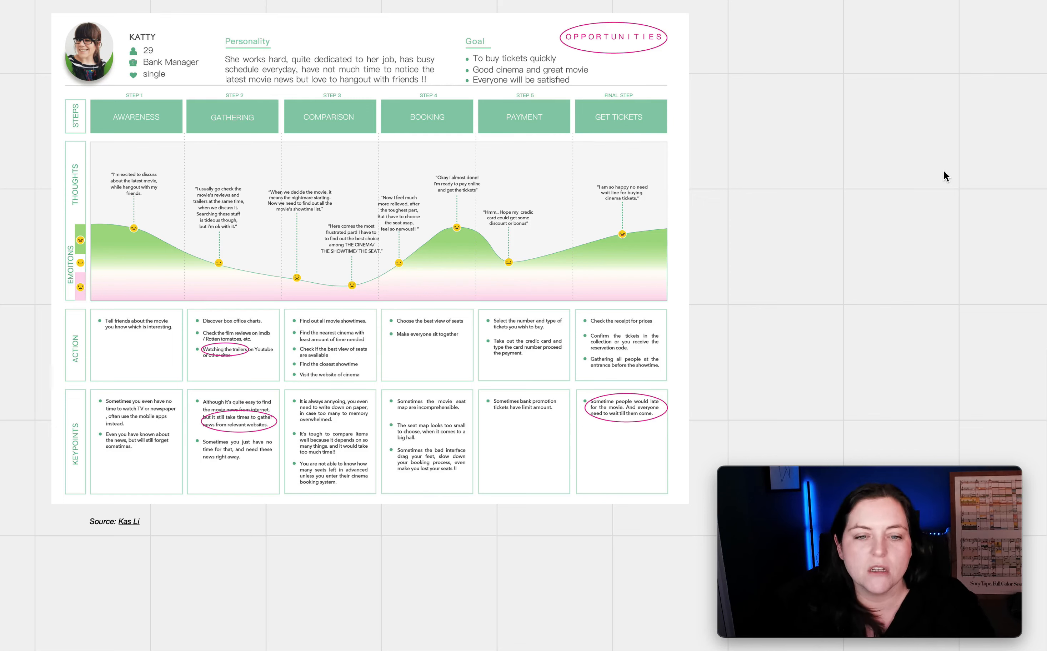
mouse_move(174, 297)
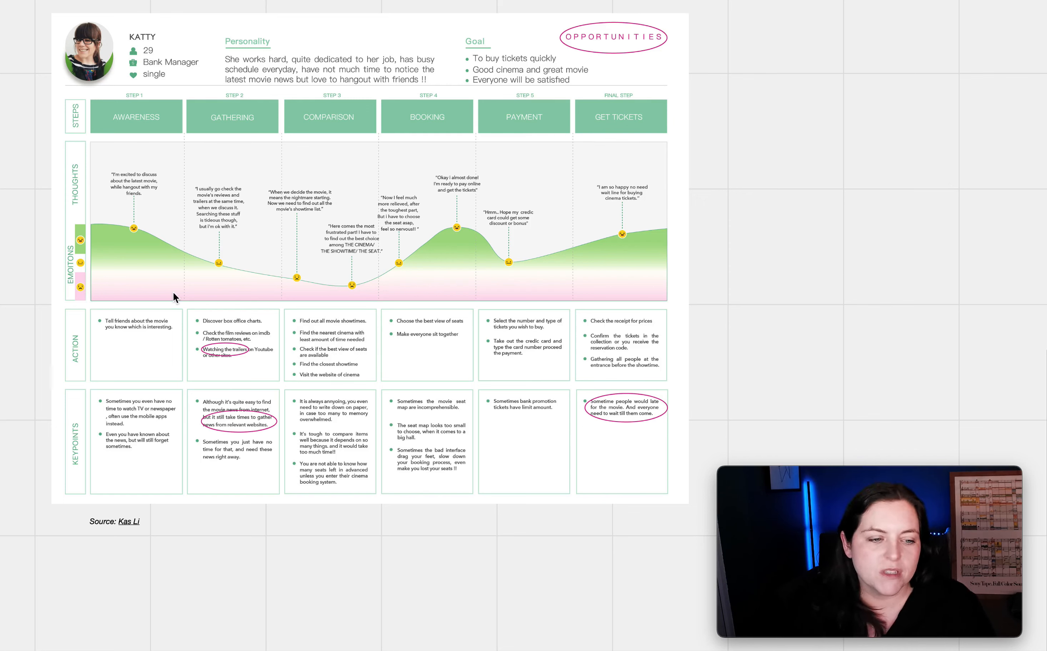
mouse_move(337, 309)
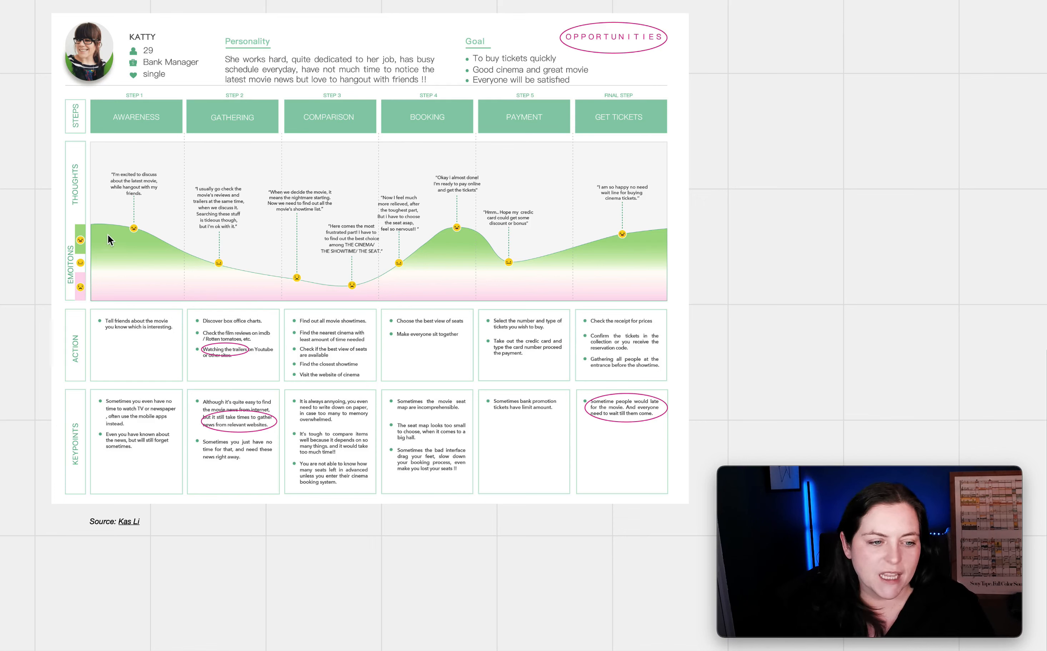
mouse_move(626, 293)
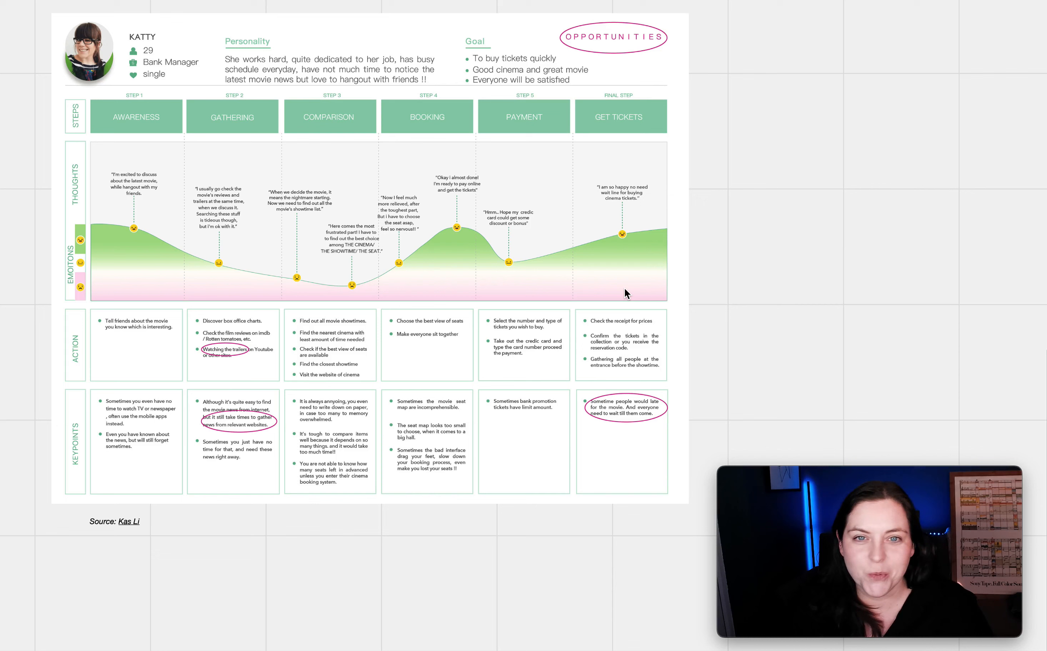
mouse_move(784, 276)
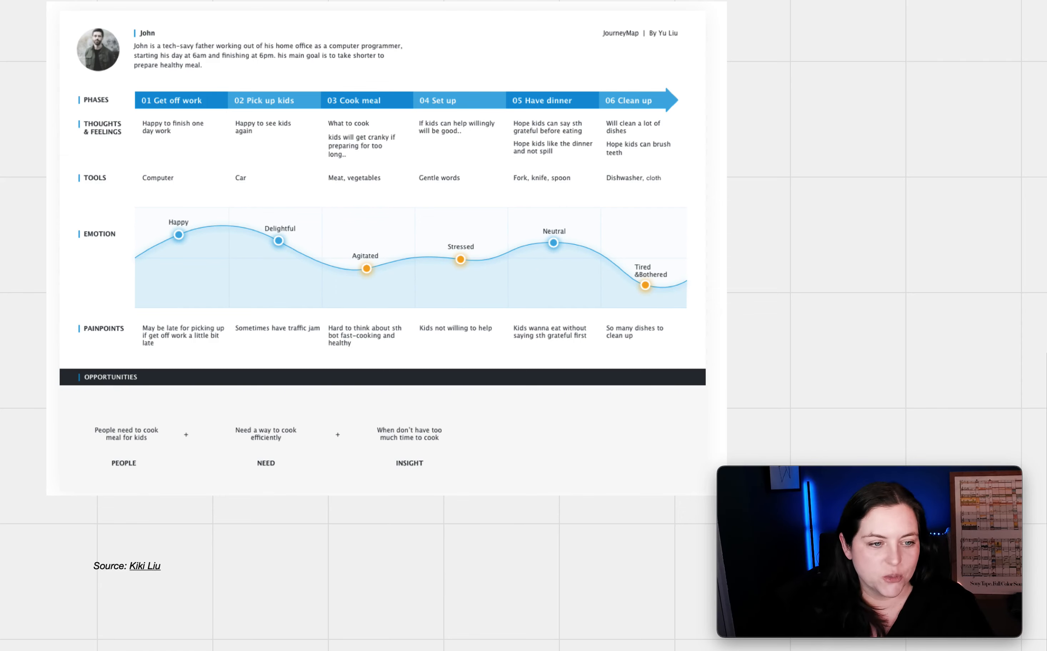
mouse_move(148, 205)
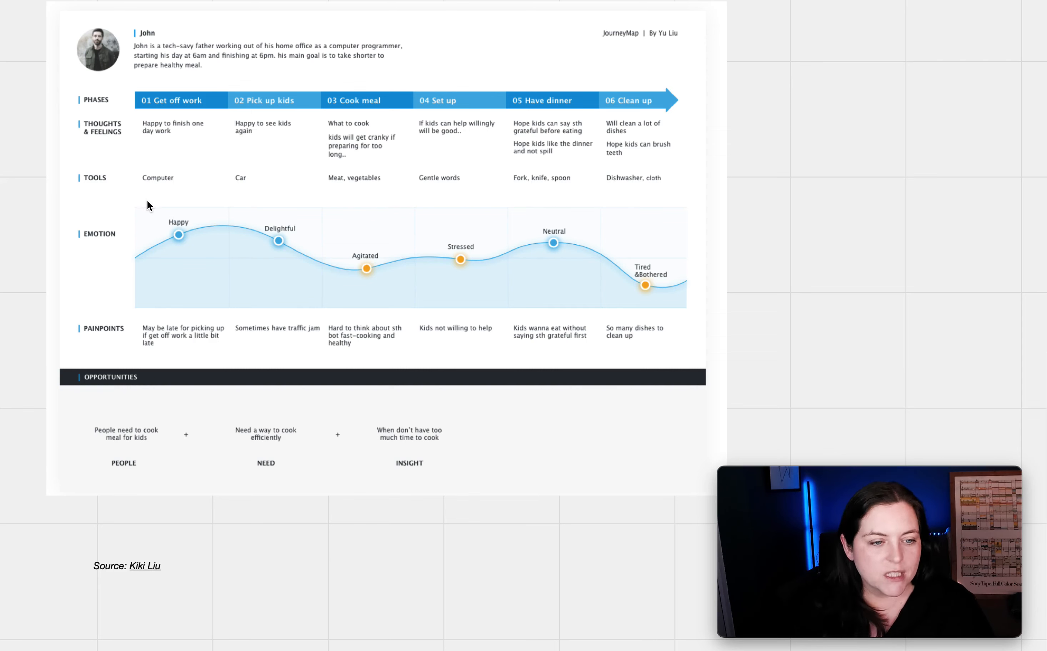
mouse_move(301, 181)
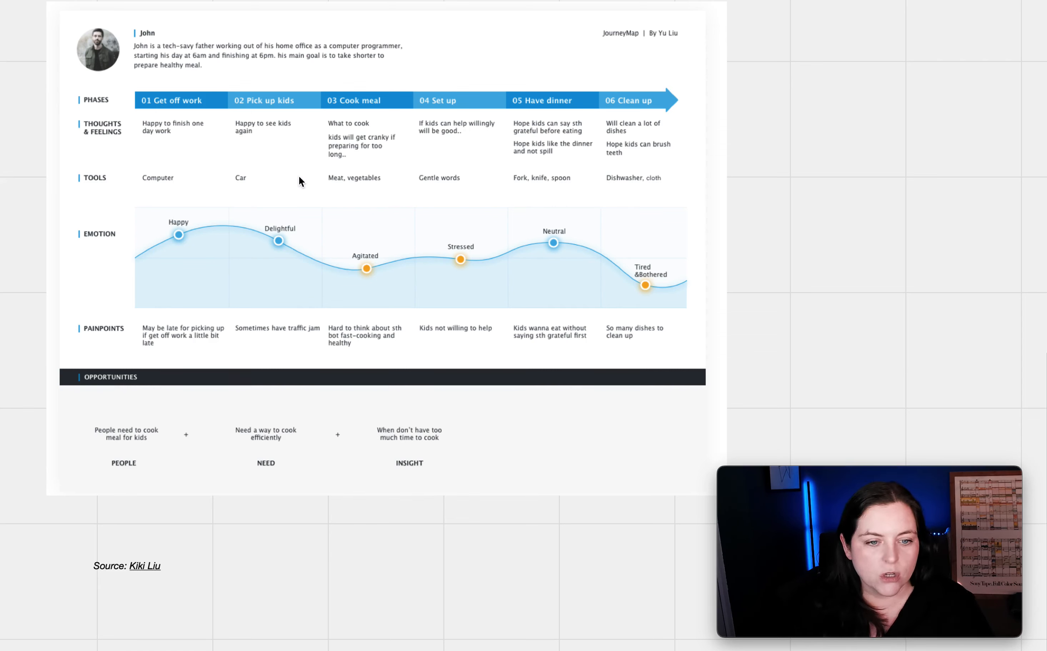
mouse_move(564, 185)
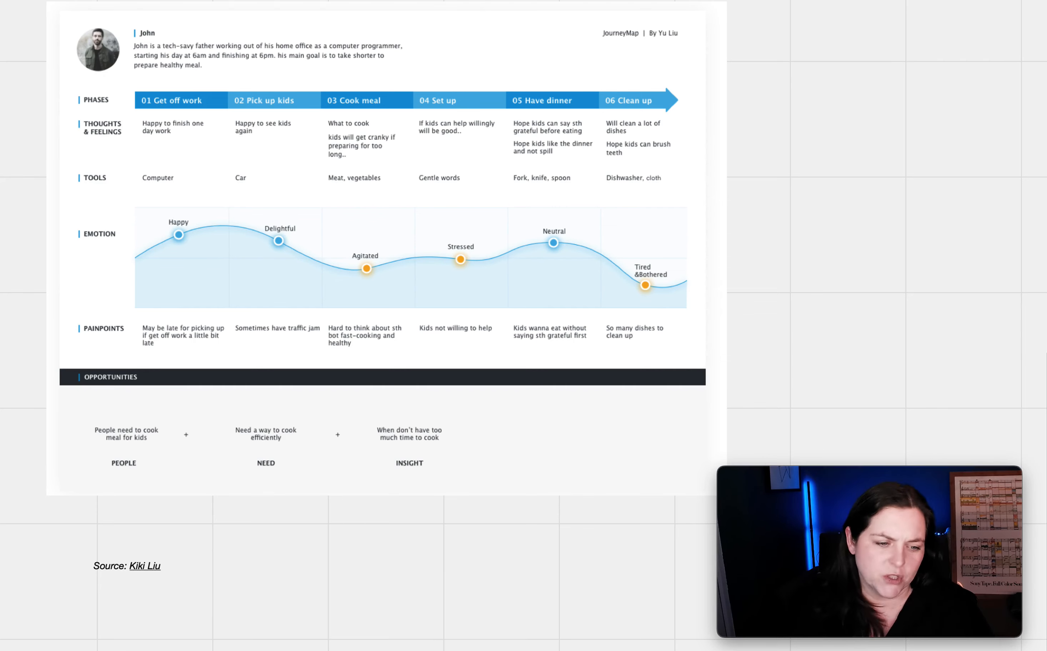
mouse_move(291, 466)
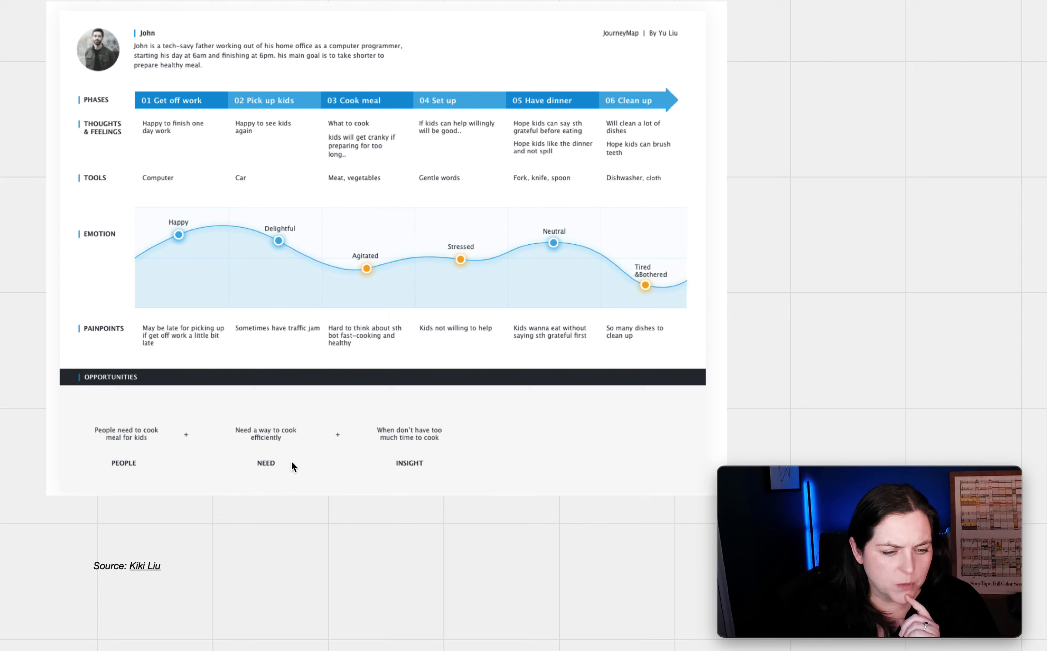
mouse_move(133, 444)
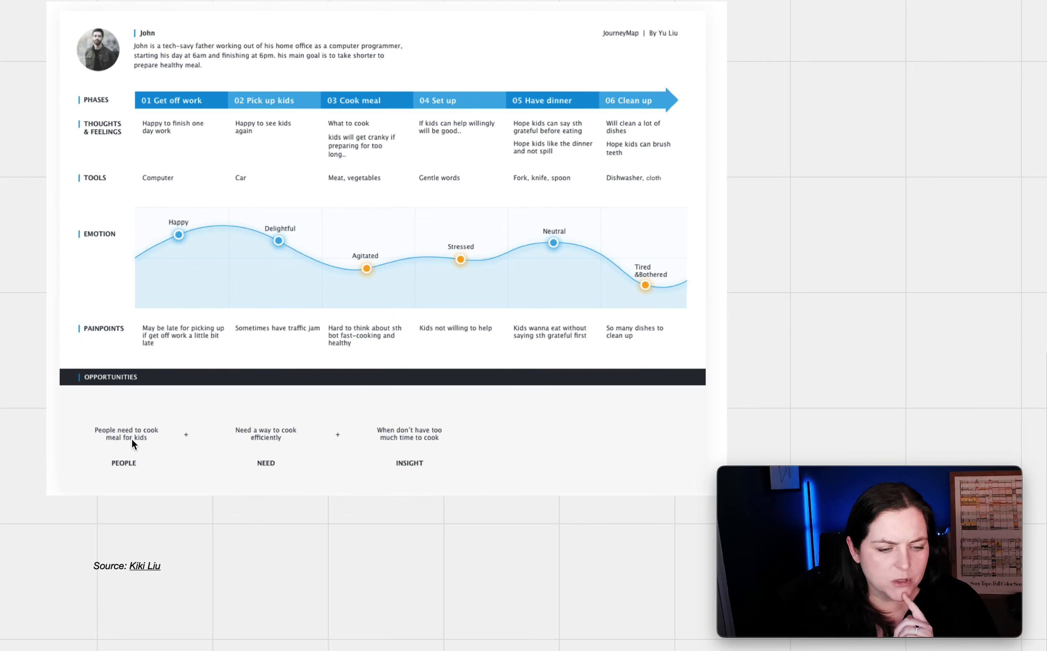
mouse_move(385, 435)
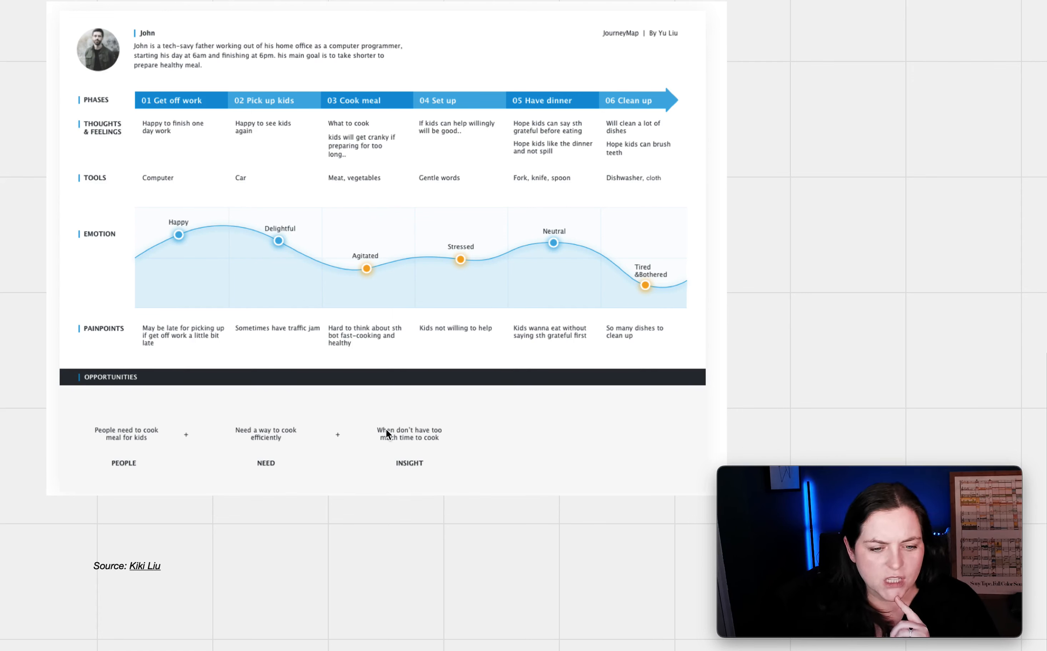
mouse_move(98, 389)
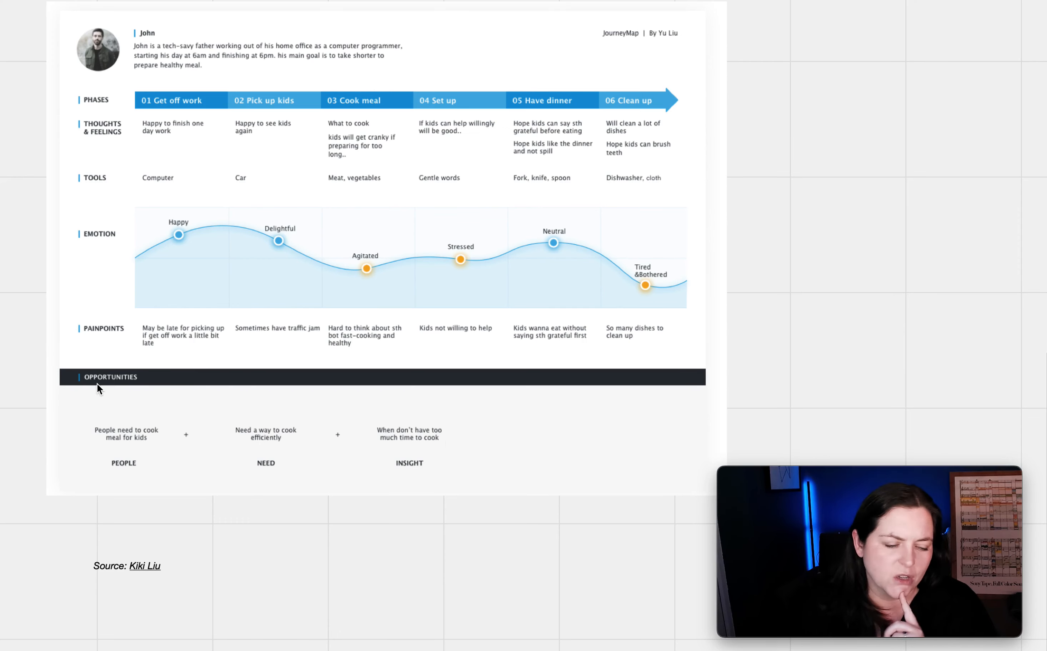